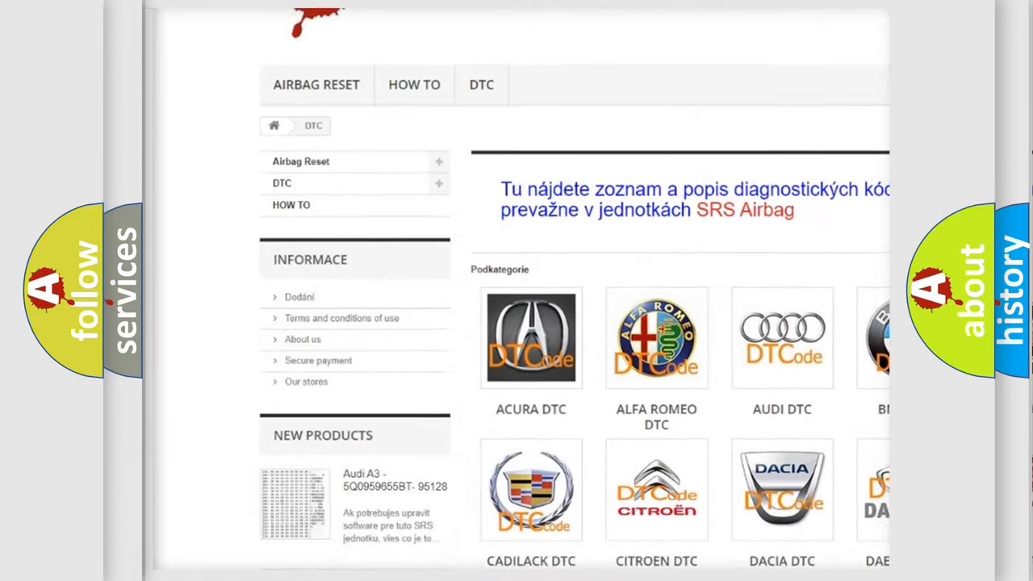
scroll("down", 3)
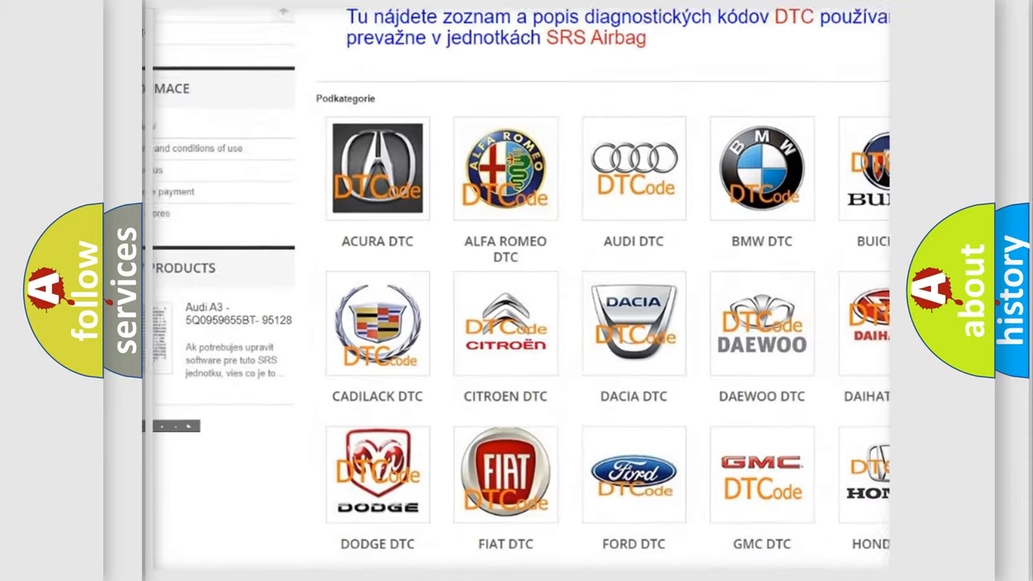
scroll("down", 3)
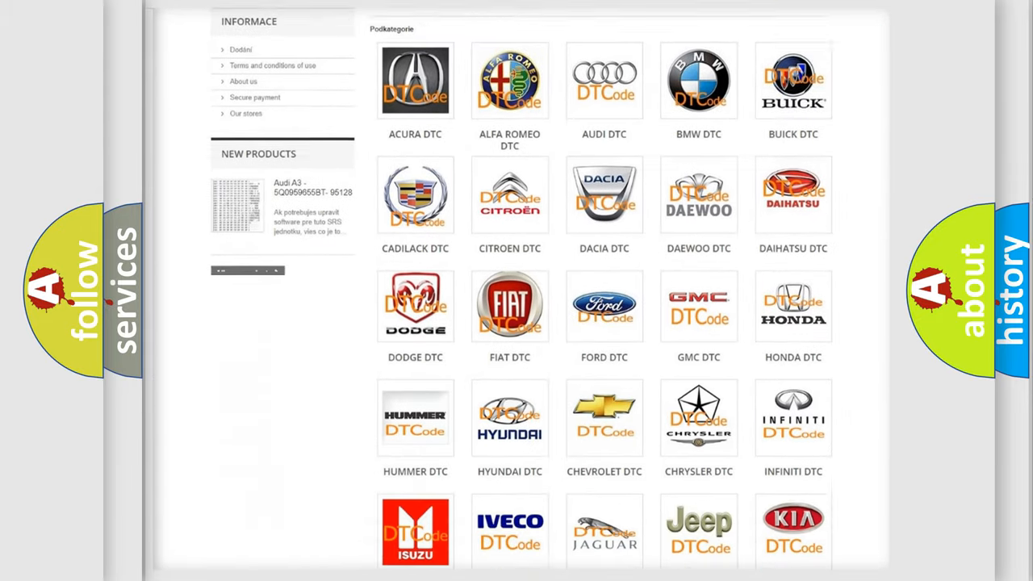
scroll("down", 3)
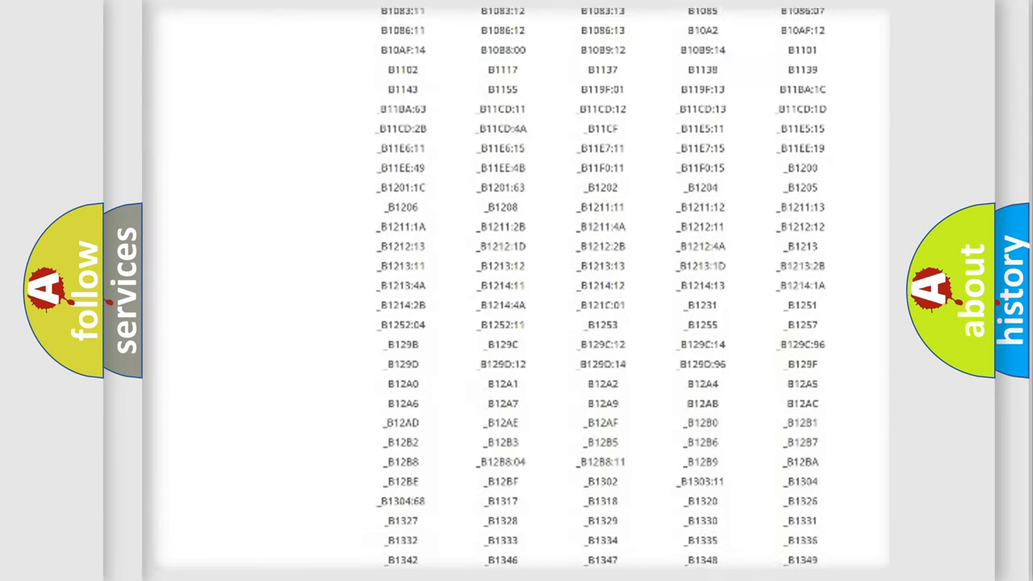
scroll("down", 3)
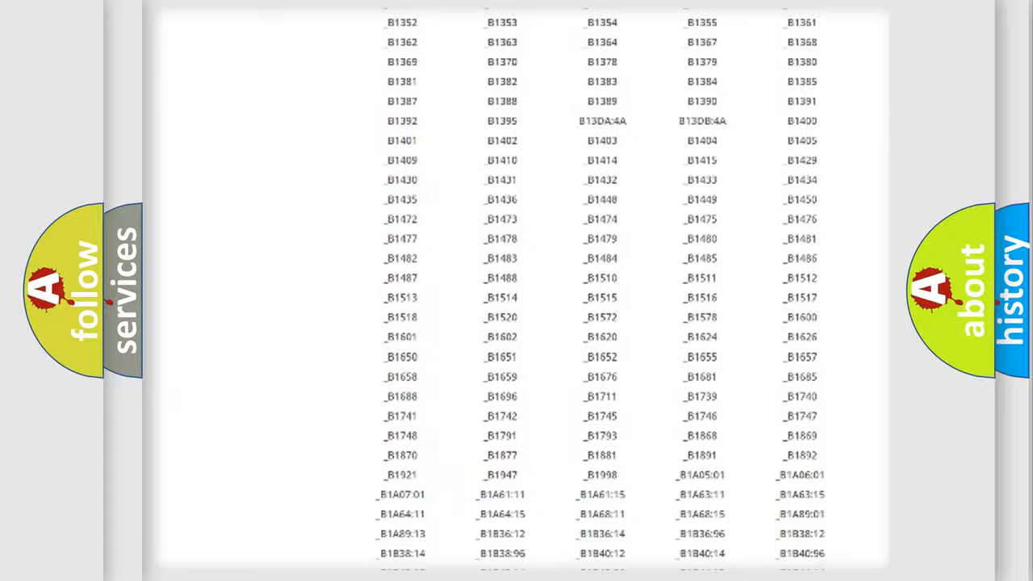